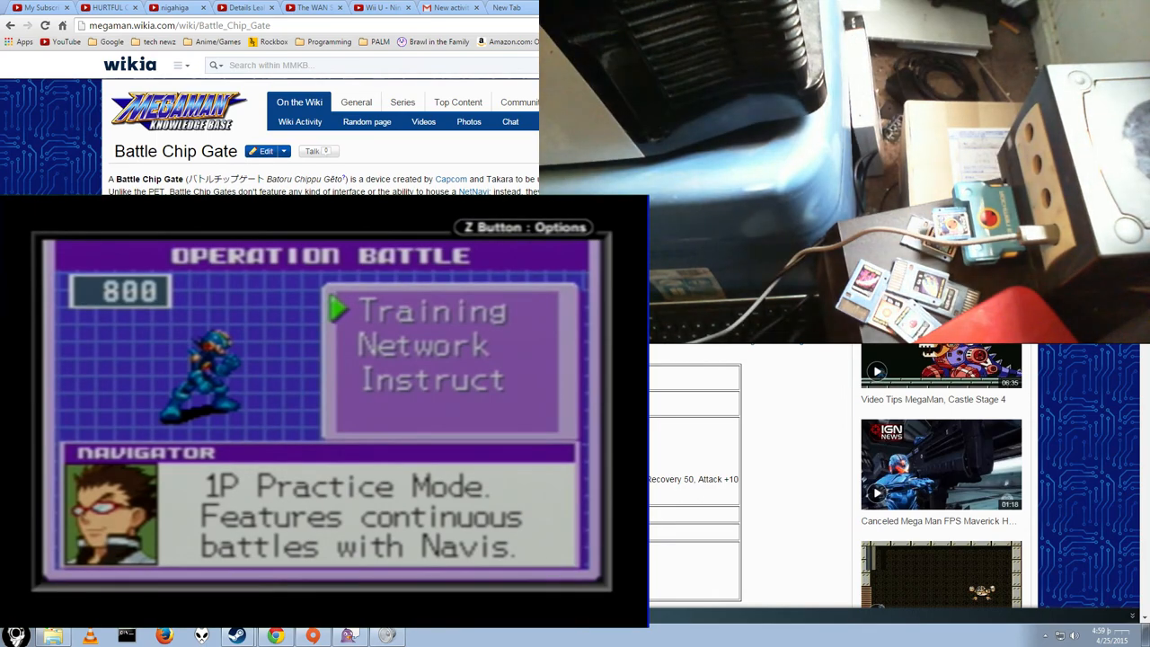
Move the Operation Battle selection down from Training to Network duel mode
key(down)
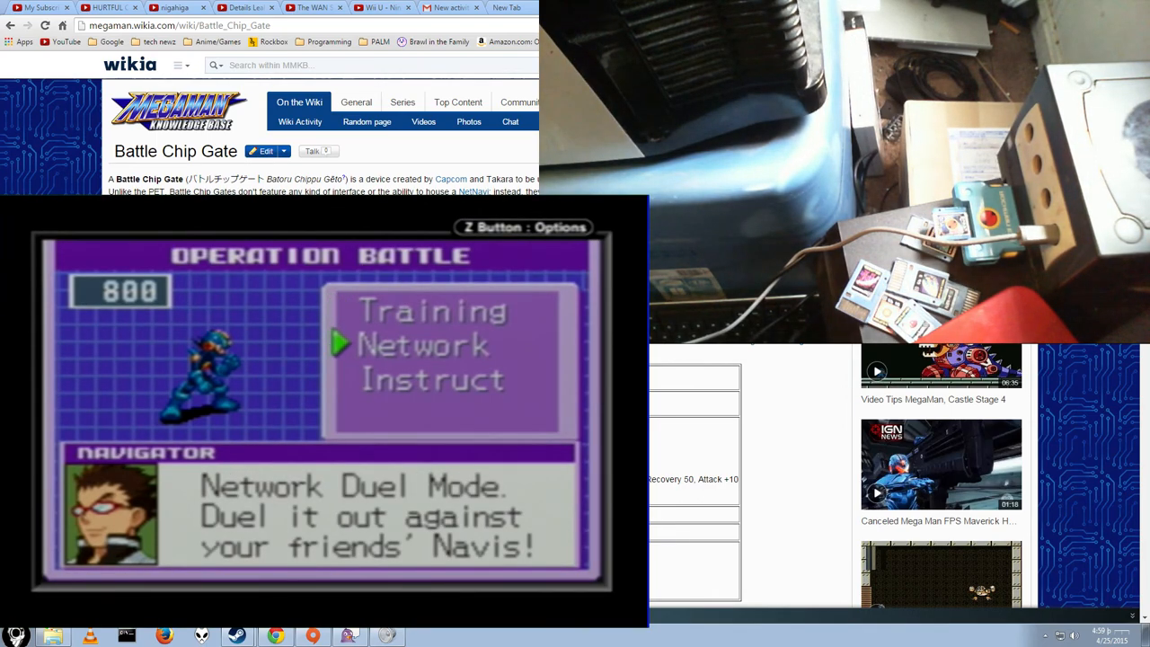